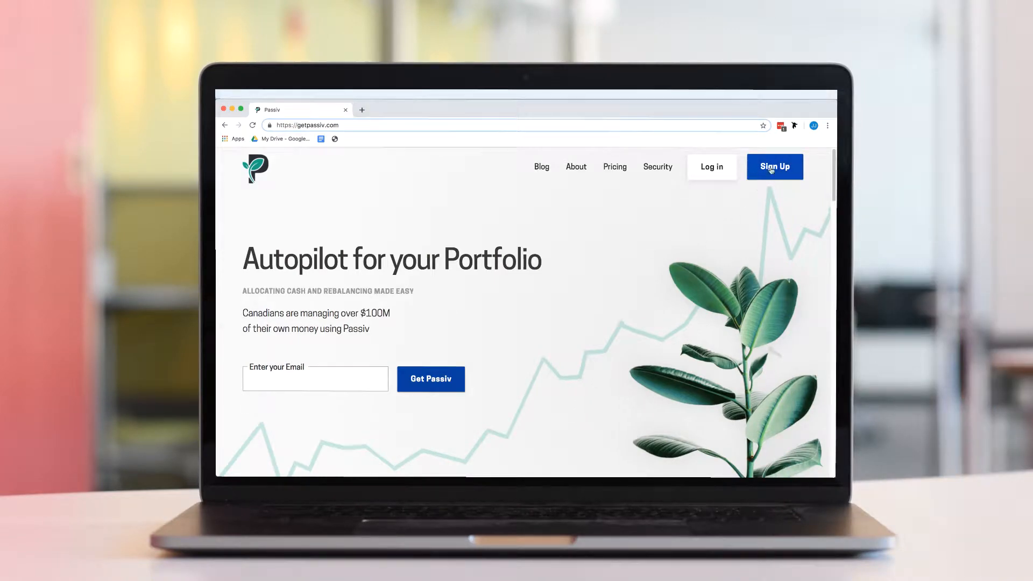
{"action": "left_click", "coordinate": [774, 167]}
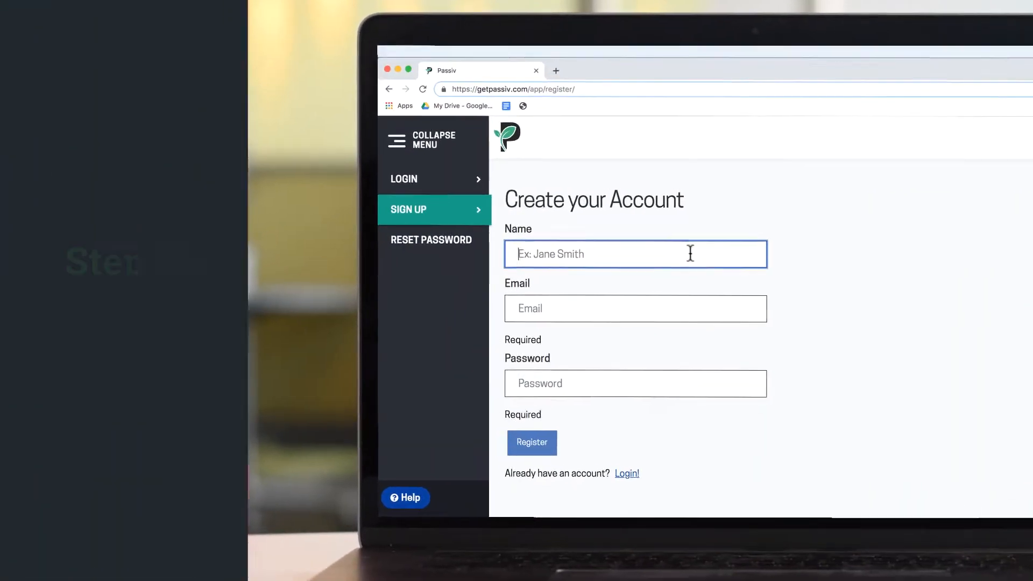
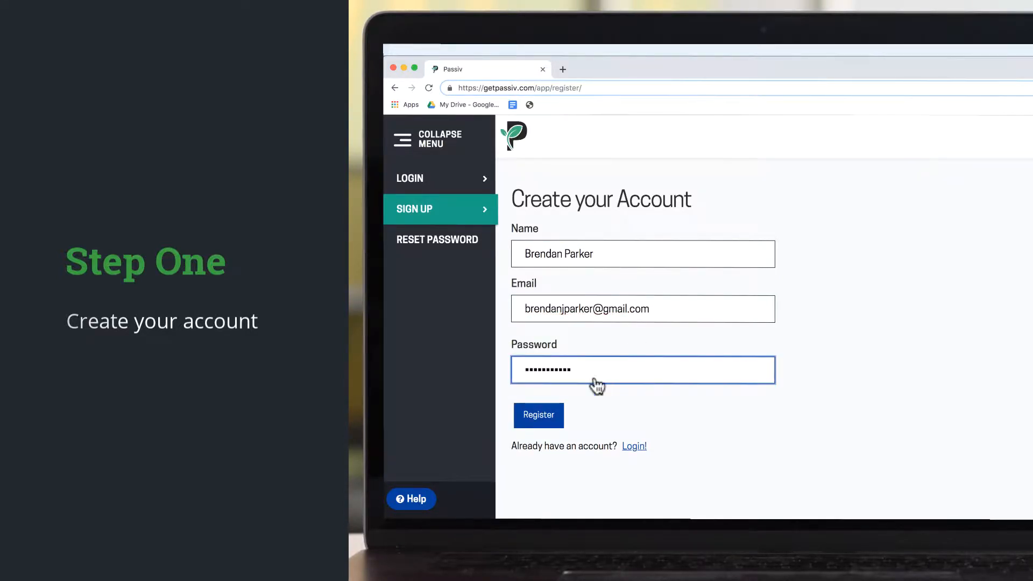
{"action": "left_click", "coordinate": [538, 415]}
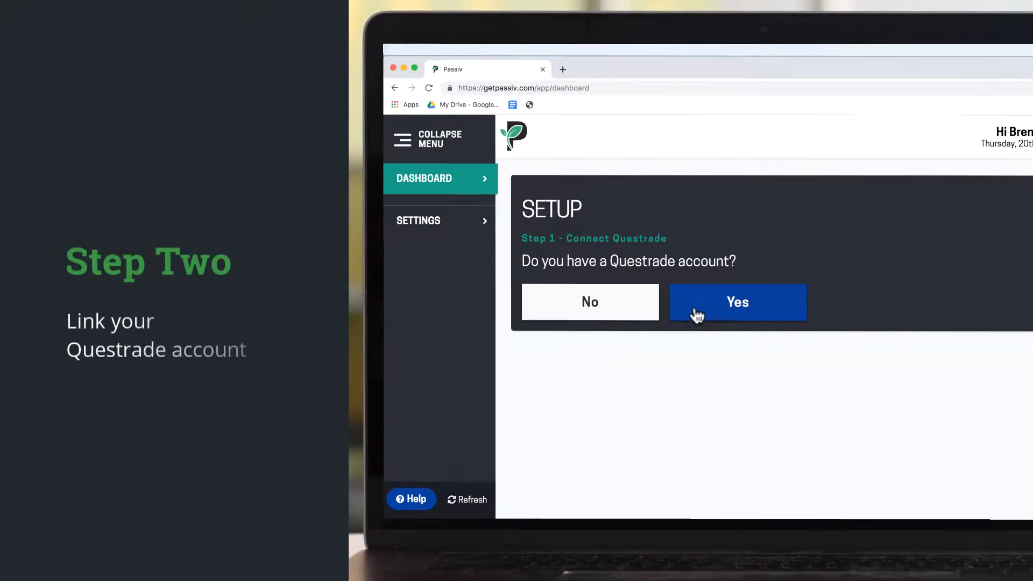
Confirm having a Questrade account and start connecting it to Passiv.
{"action": "left_click", "coordinate": [737, 302]}
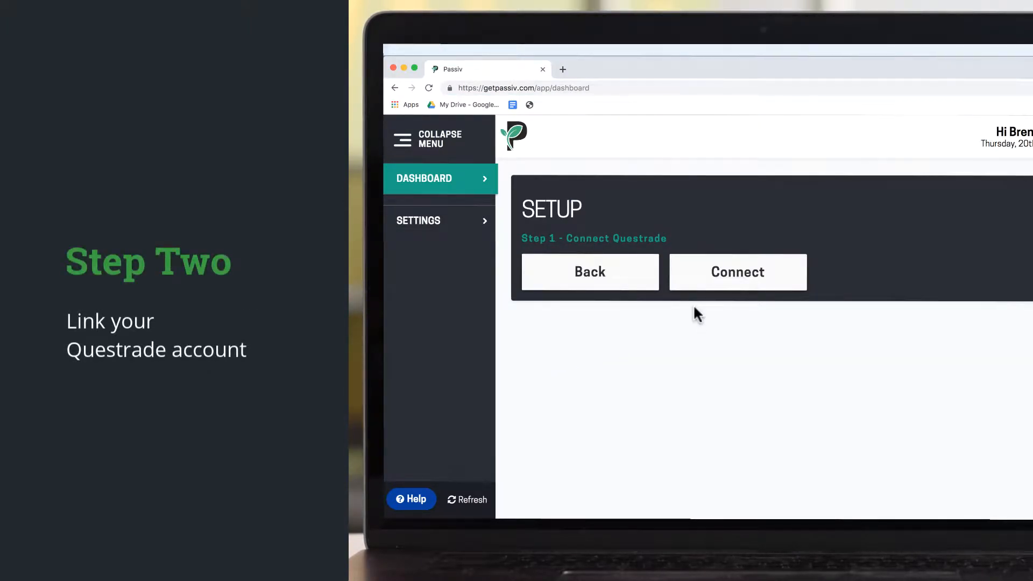
{"action": "left_click", "coordinate": [737, 272]}
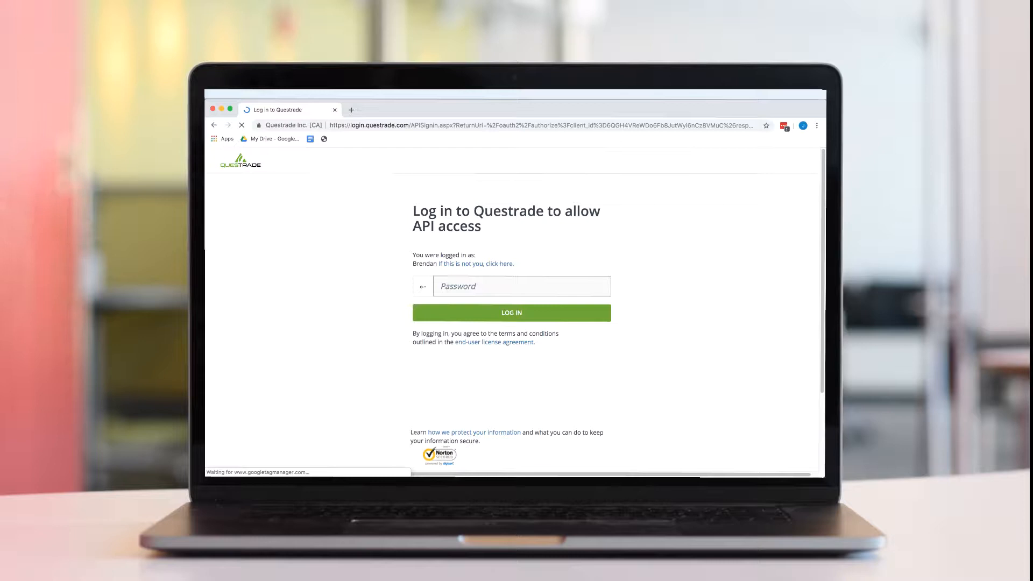
Log in to Questrade and allow Passiv access to the account.
{"action": "type", "text": "password"}
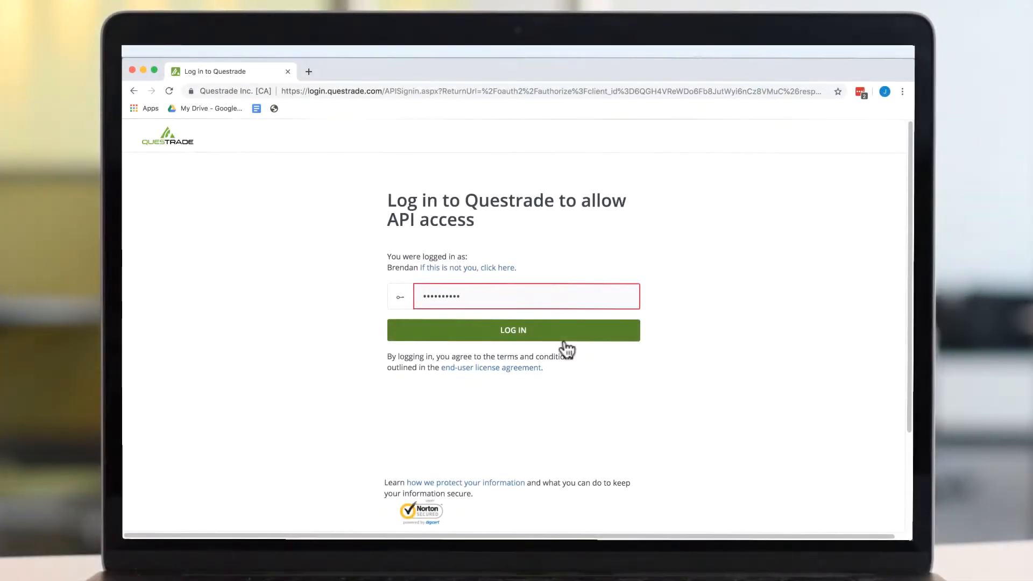
{"action": "left_click", "coordinate": [513, 330]}
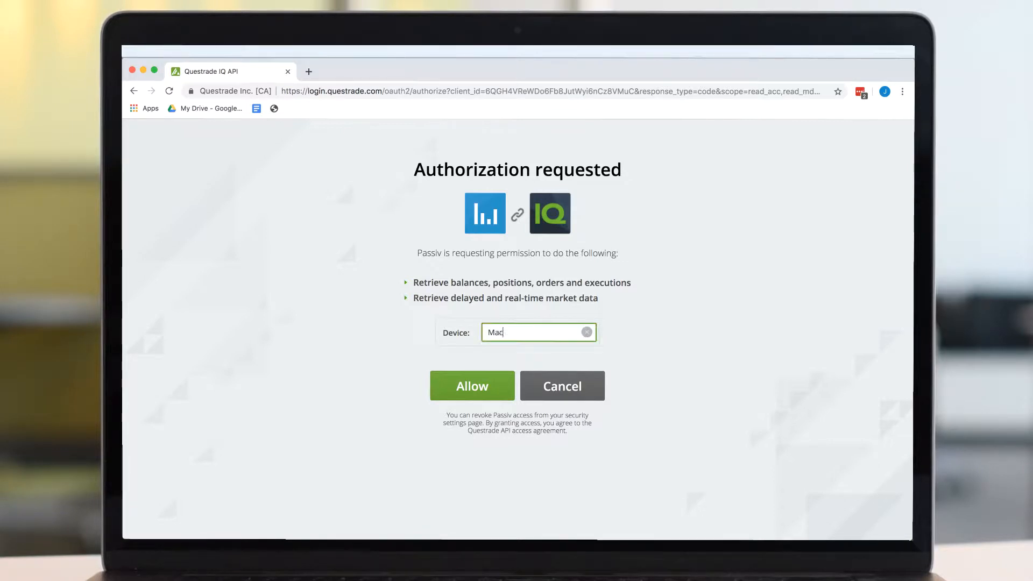
{"action": "left_click", "coordinate": [472, 387]}
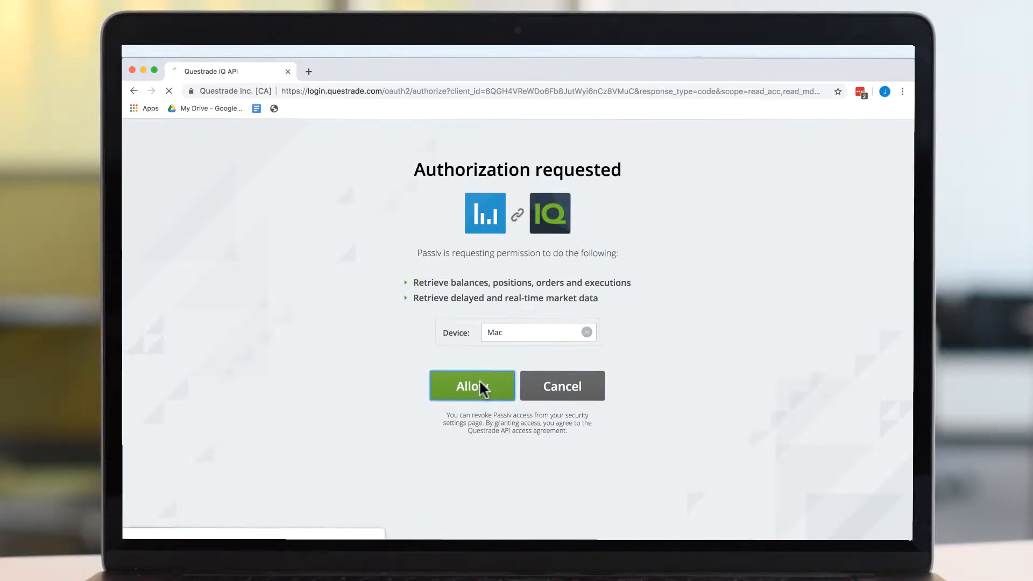
{"action": "left_click", "coordinate": [472, 386]}
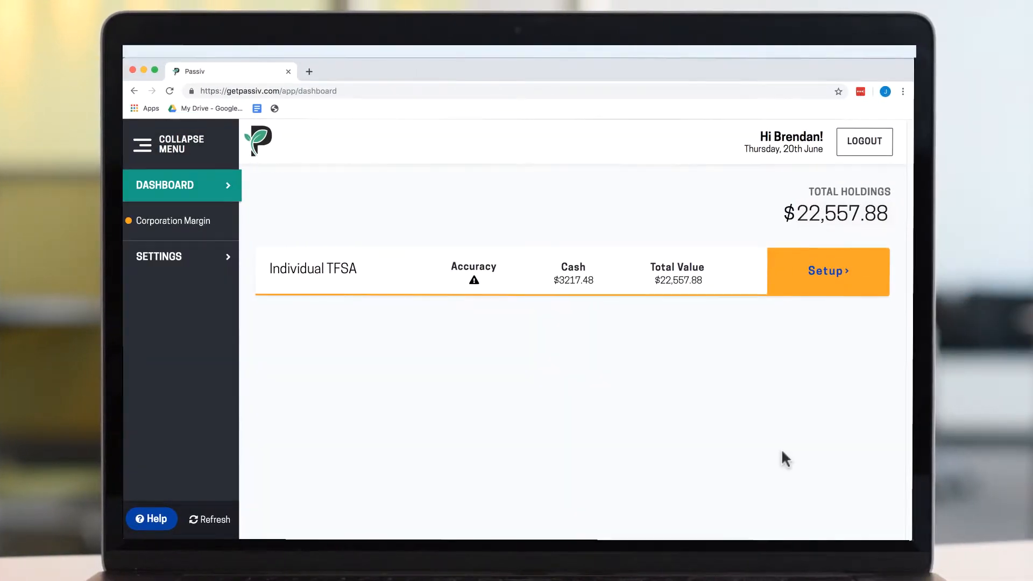
Set up the Individual TFSA by importing its current holdings as the target portfolio.
{"action": "left_click", "coordinate": [828, 271]}
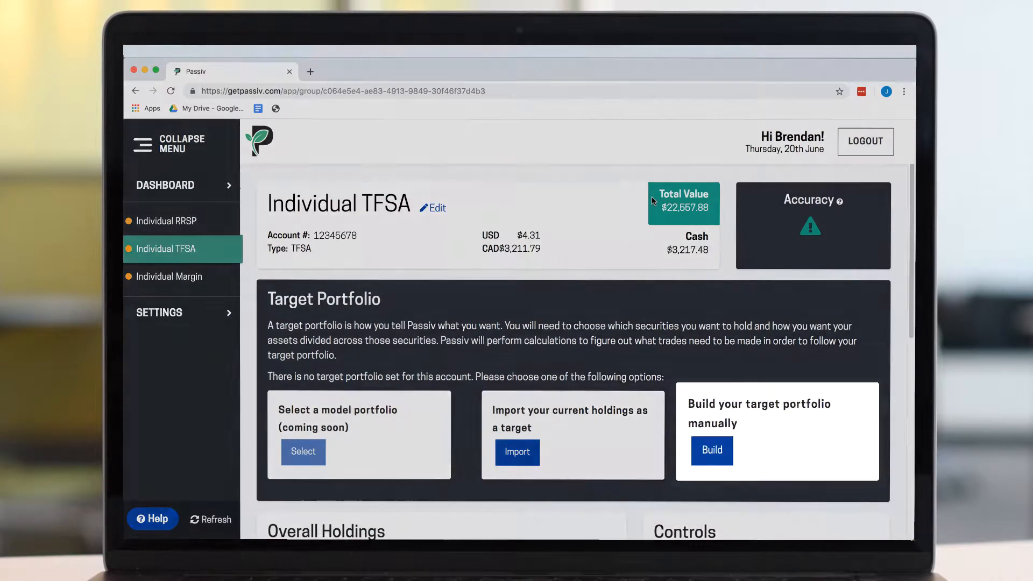
{"action": "left_click", "coordinate": [711, 451]}
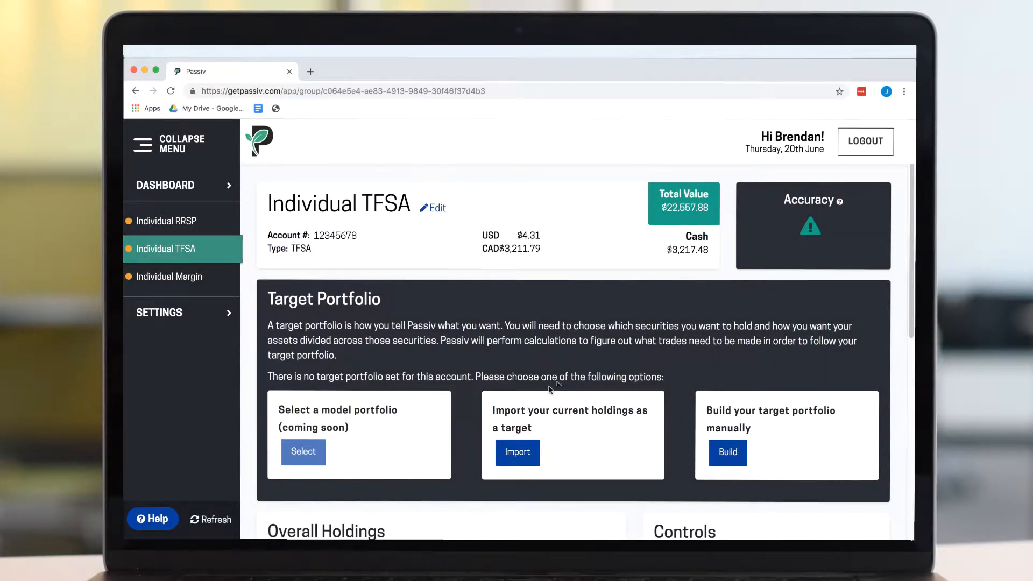
{"action": "left_click", "coordinate": [517, 452]}
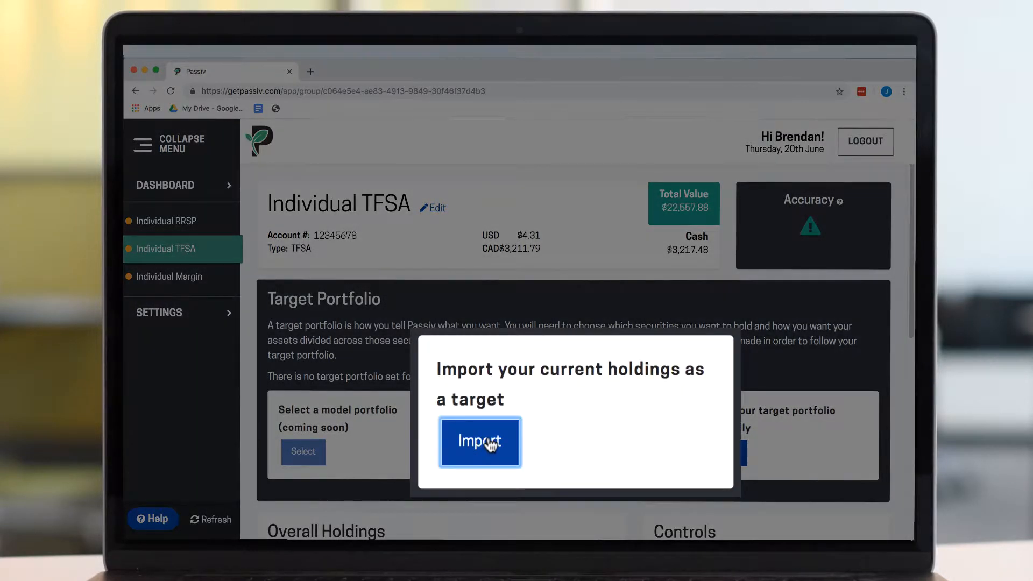
{"action": "left_click", "coordinate": [479, 441]}
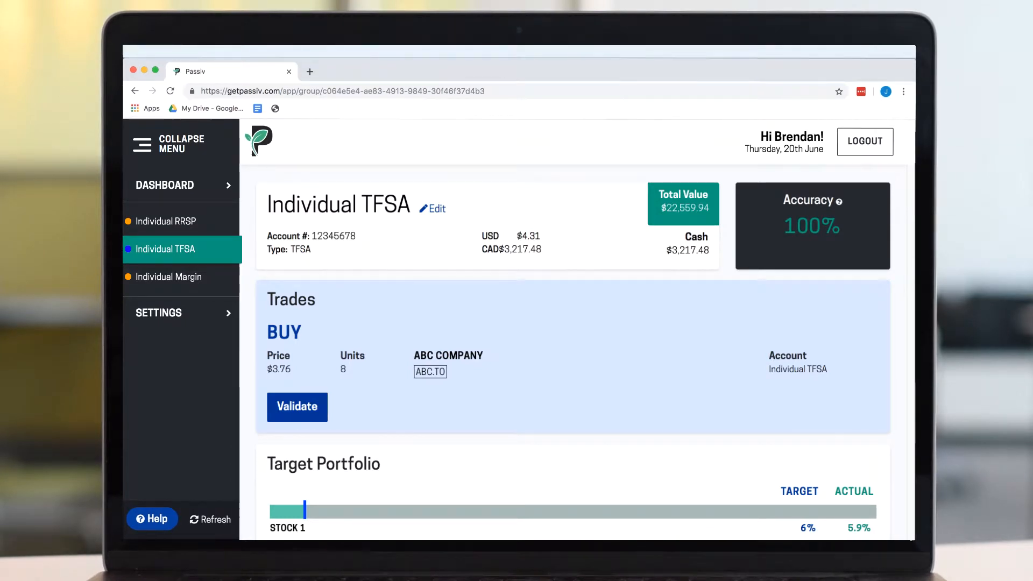
Review the TFSA portfolio, then open Settings to view the Community Edition subscription.
{"action": "scroll", "scroll_direction": "down", "scroll_amount": 3}
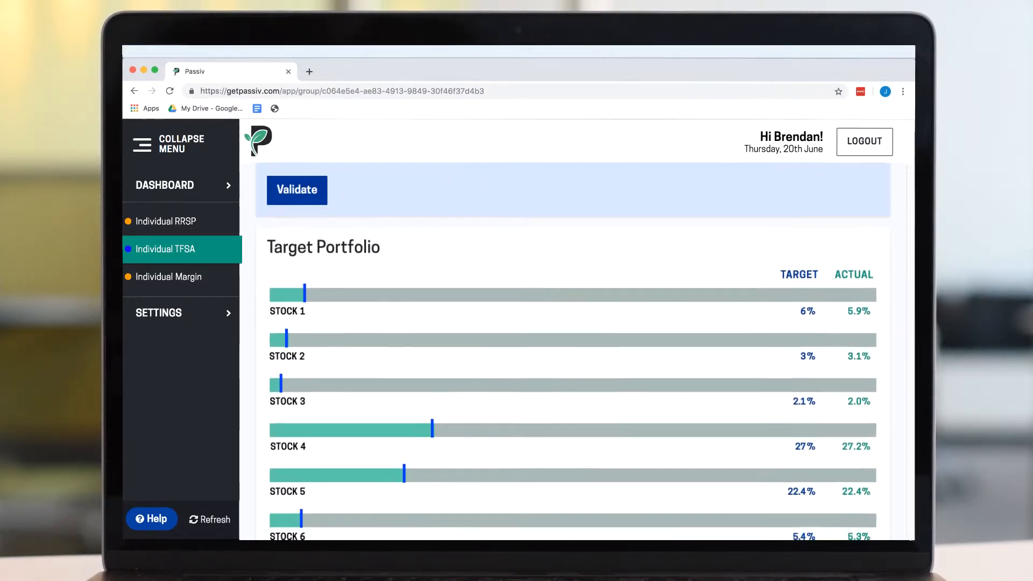
{"action": "scroll", "scroll_direction": "down", "scroll_amount": 3}
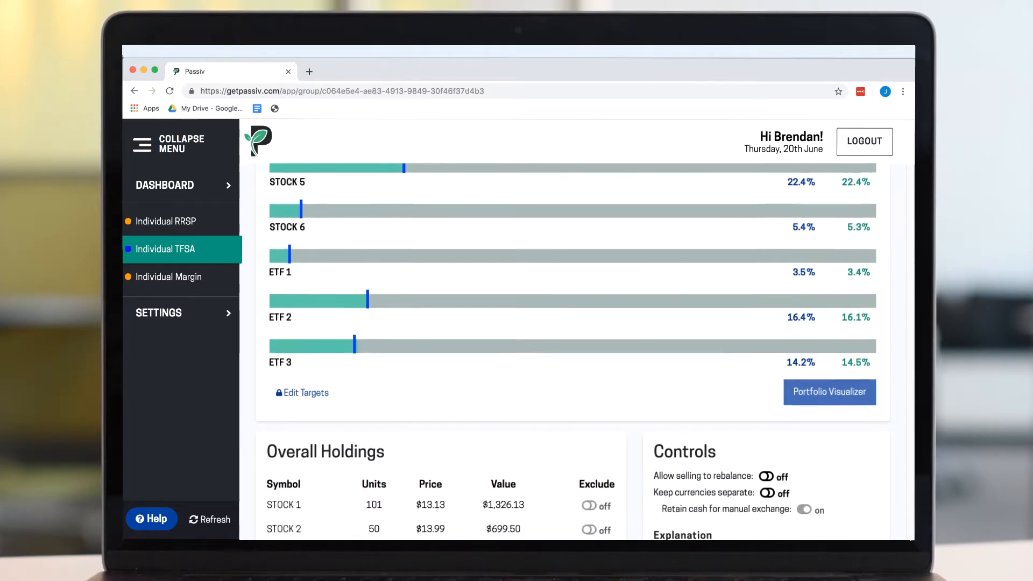
{"action": "scroll", "scroll_direction": "down", "scroll_amount": 3}
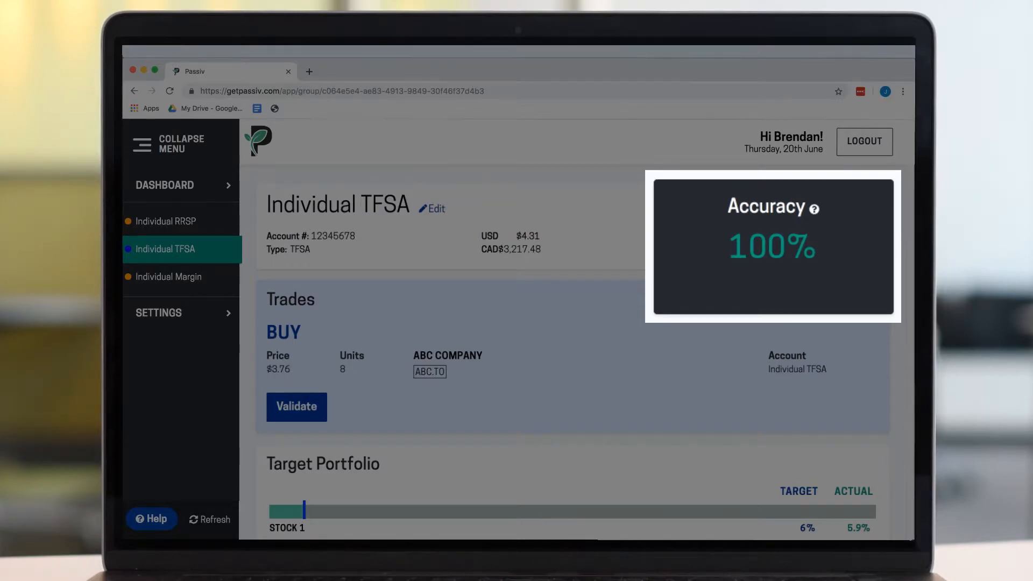
{"action": "left_click", "coordinate": [158, 312]}
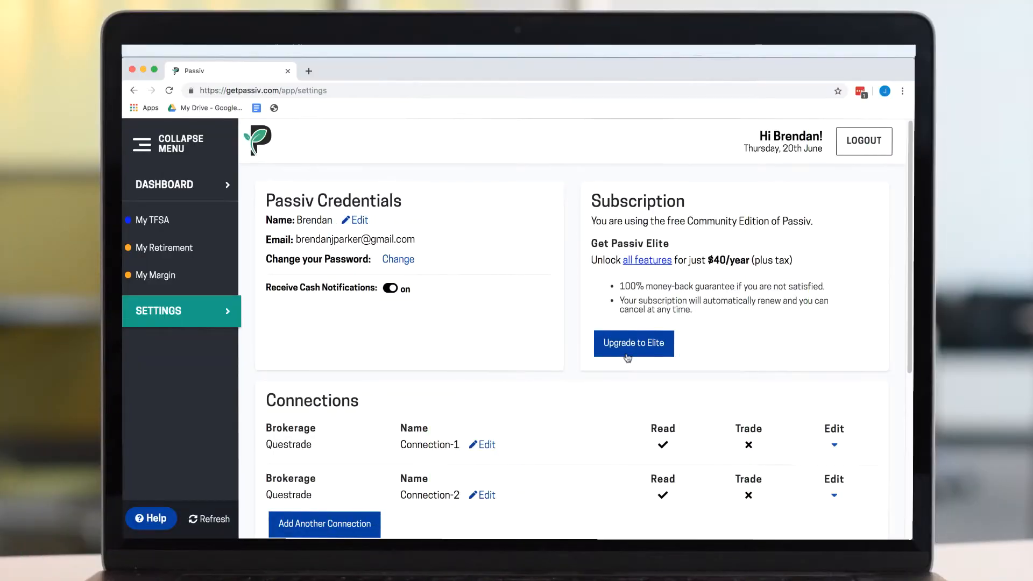
{"action": "left_click", "coordinate": [633, 343]}
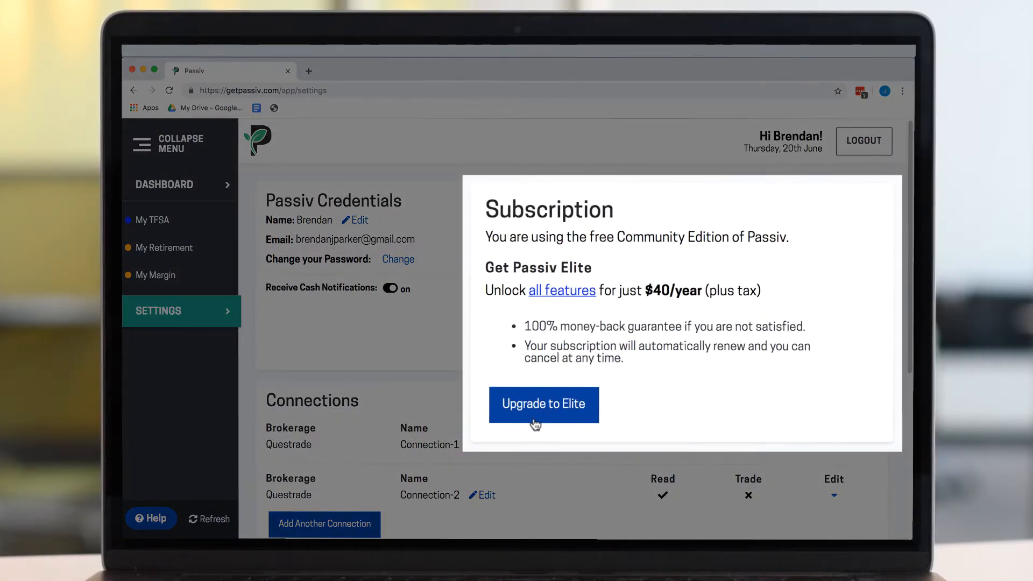